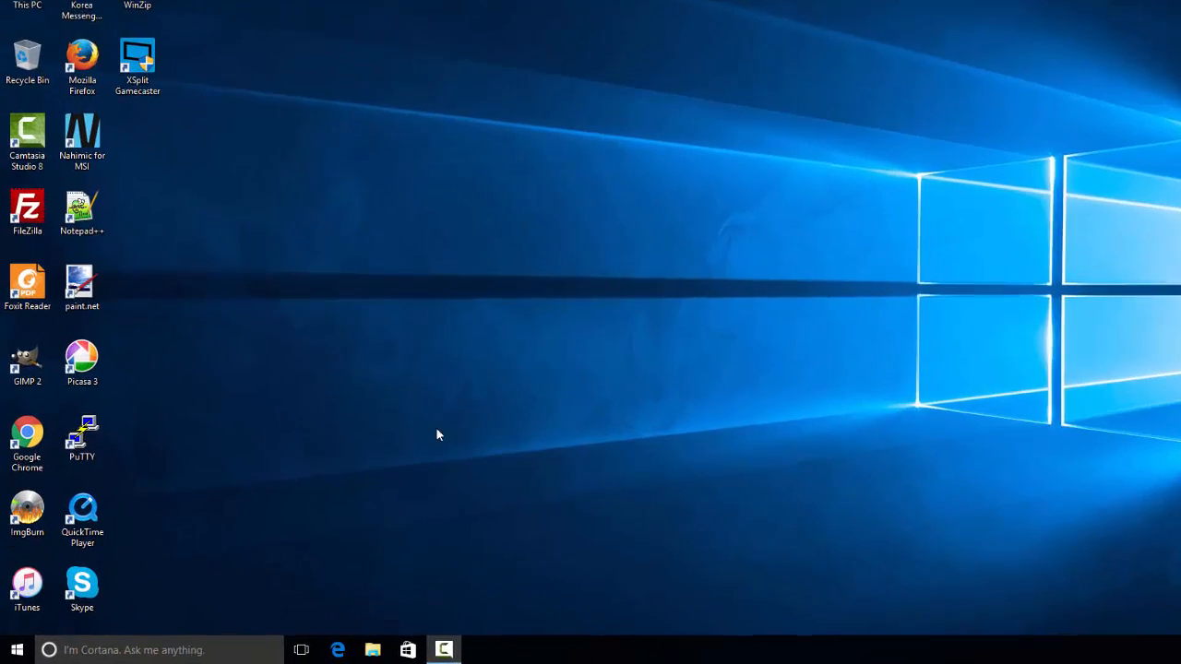
Step: Go to Settings > Accounts > Sign-in options from the Start menu
click(16, 650)
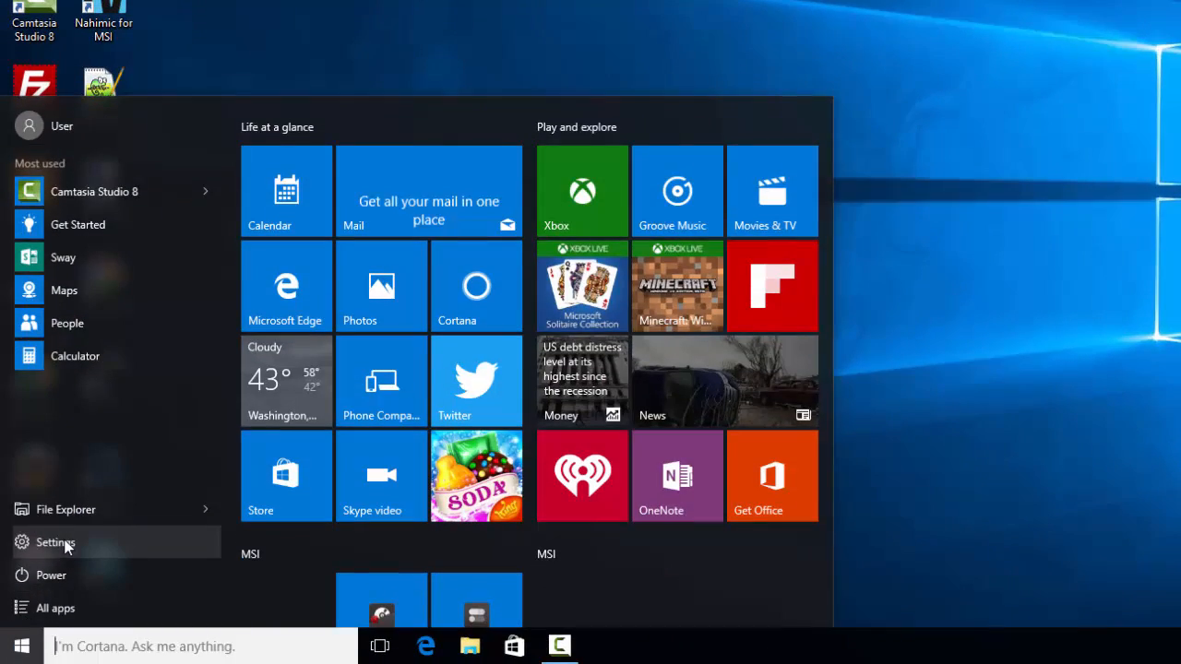
click(56, 542)
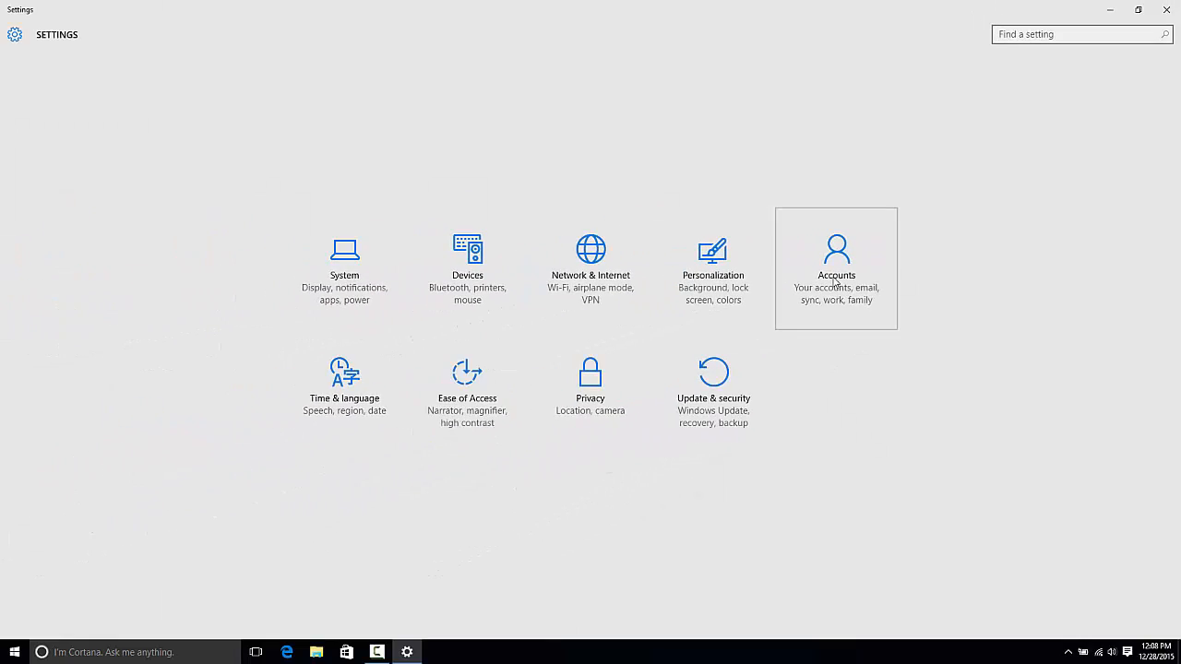
click(836, 258)
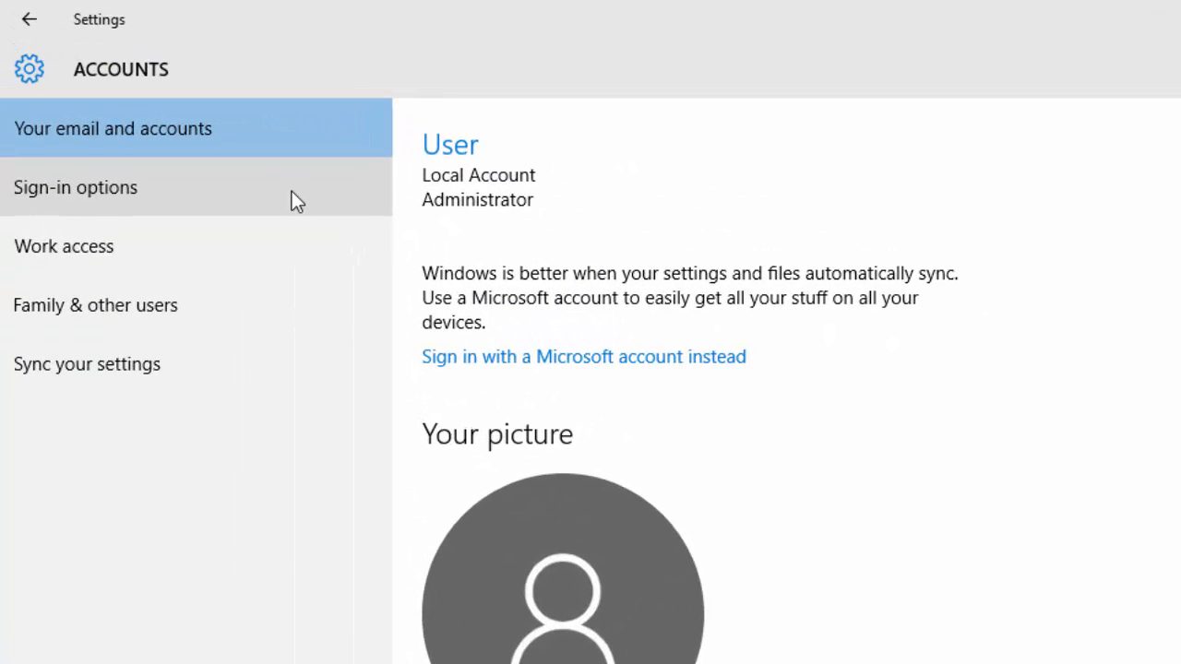
click(76, 188)
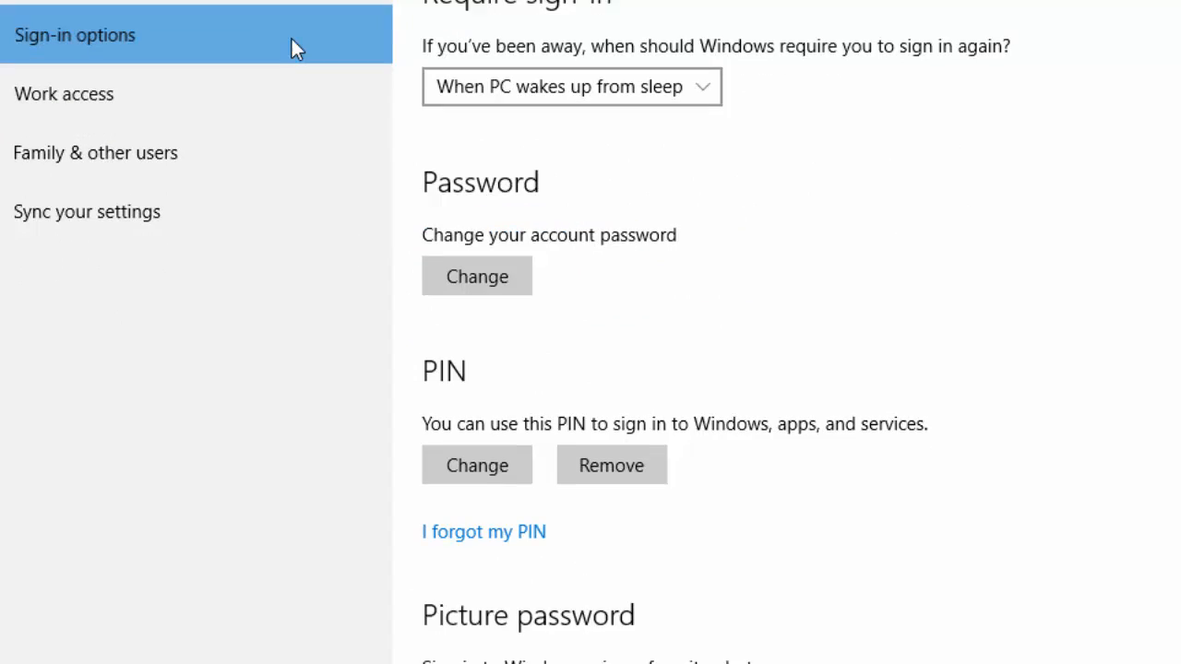
scroll(down, 3)
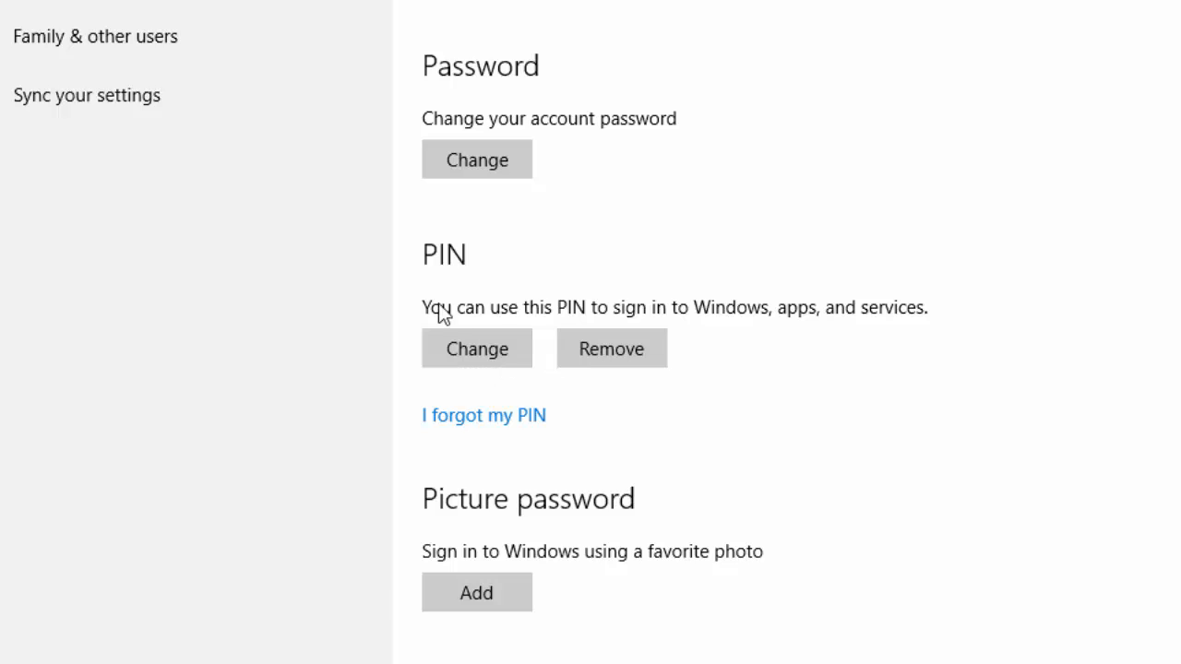
mouse_move(484, 416)
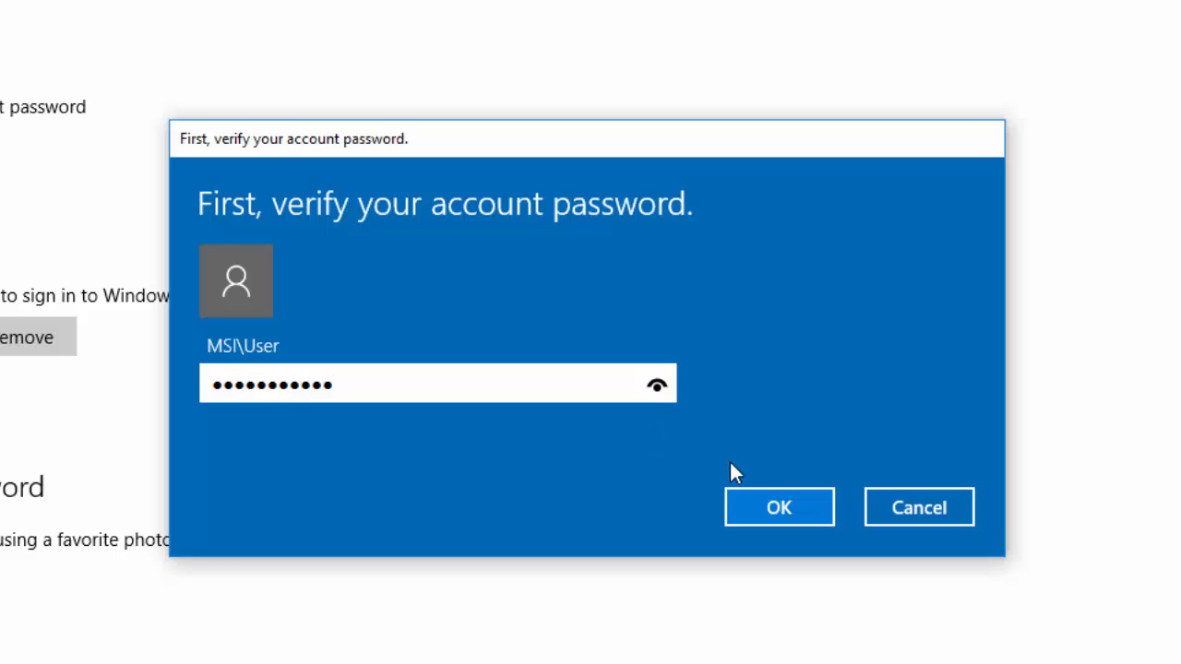
Step: Confirm the entered account password to reach the new PIN setup dialog
click(779, 507)
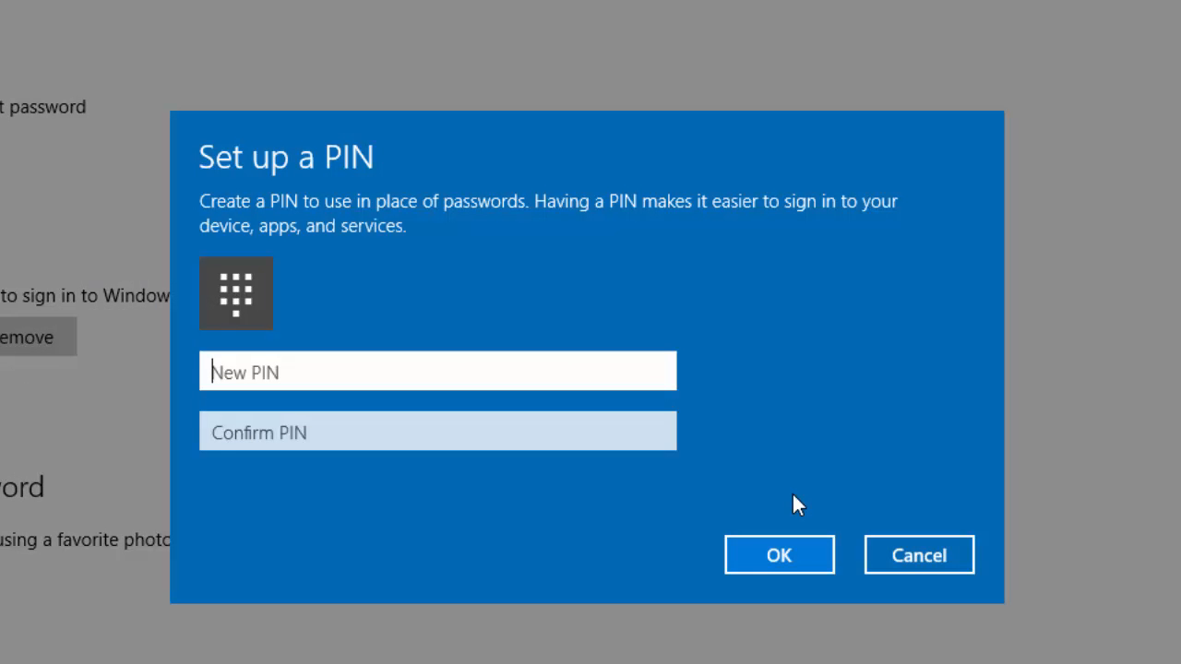
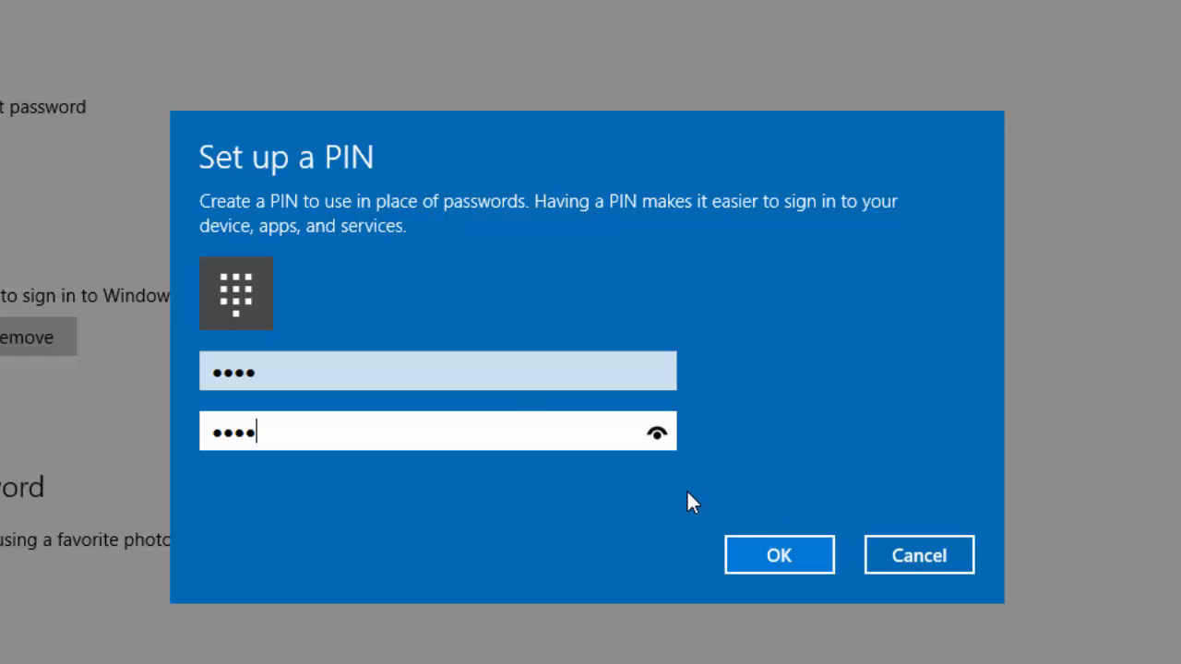
mouse_move(779, 555)
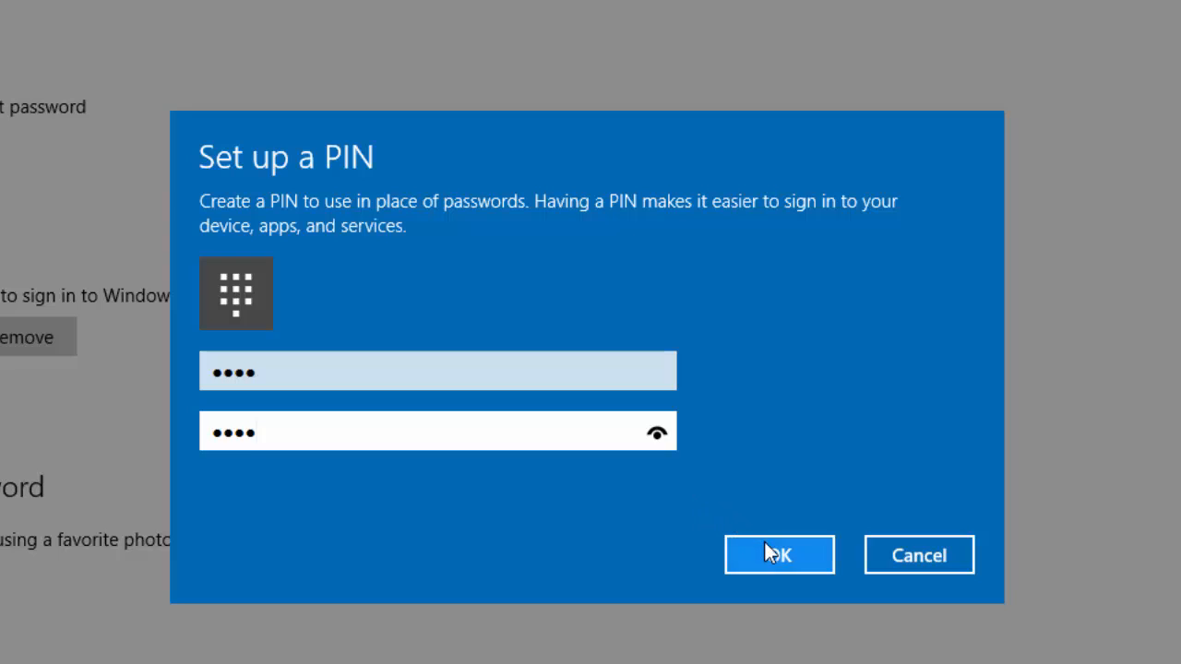
click(779, 554)
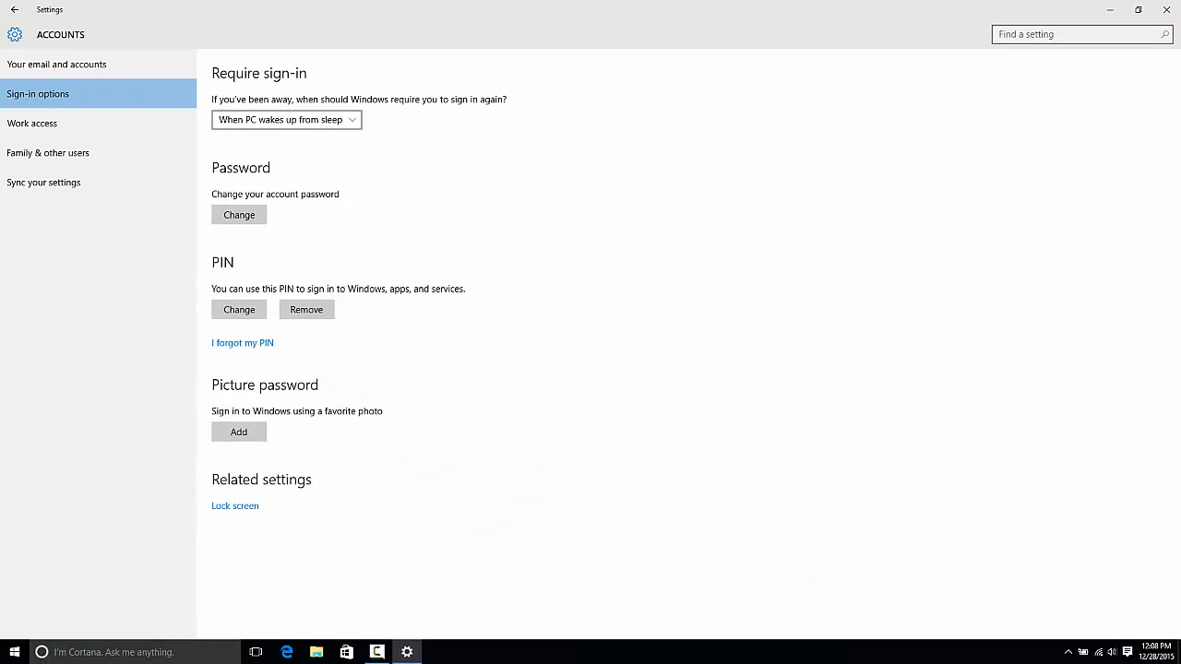